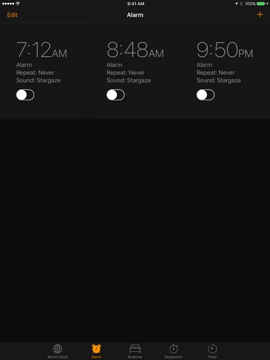
Add a 7:58 AM alarm repeating every Monday, then enter edit mode for the alarm list.
click(256, 18)
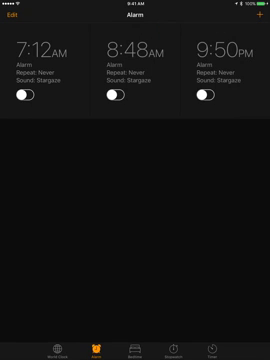
click(260, 18)
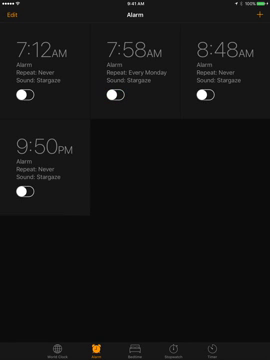
click(18, 18)
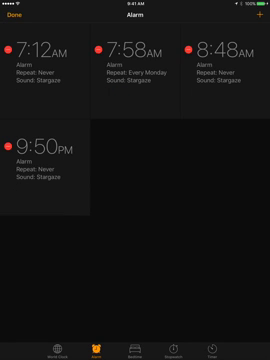